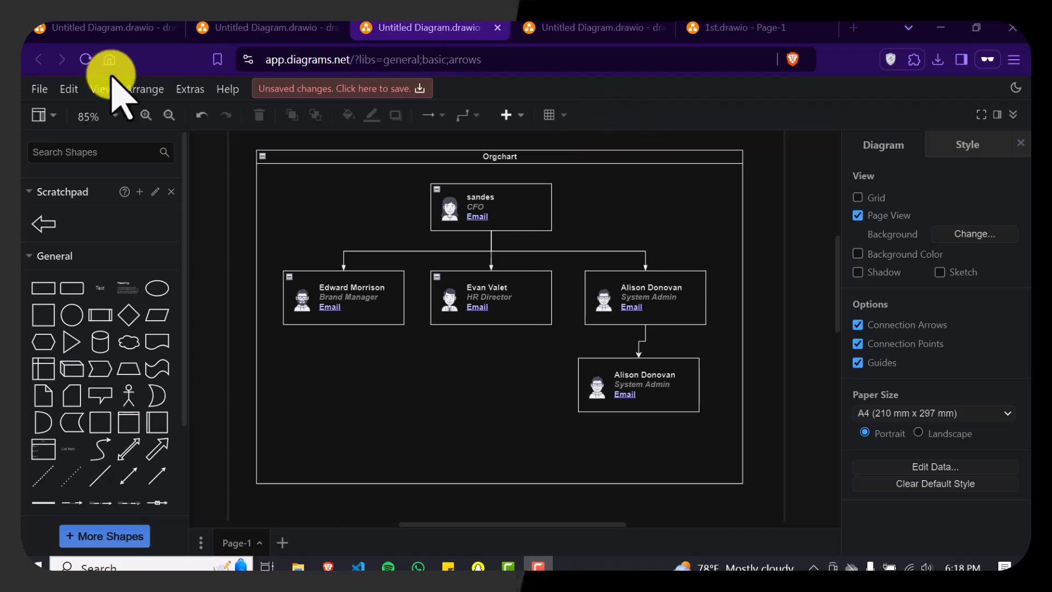
- Save the org chart diagram from the File menu so all changes show as saved
click(39, 89)
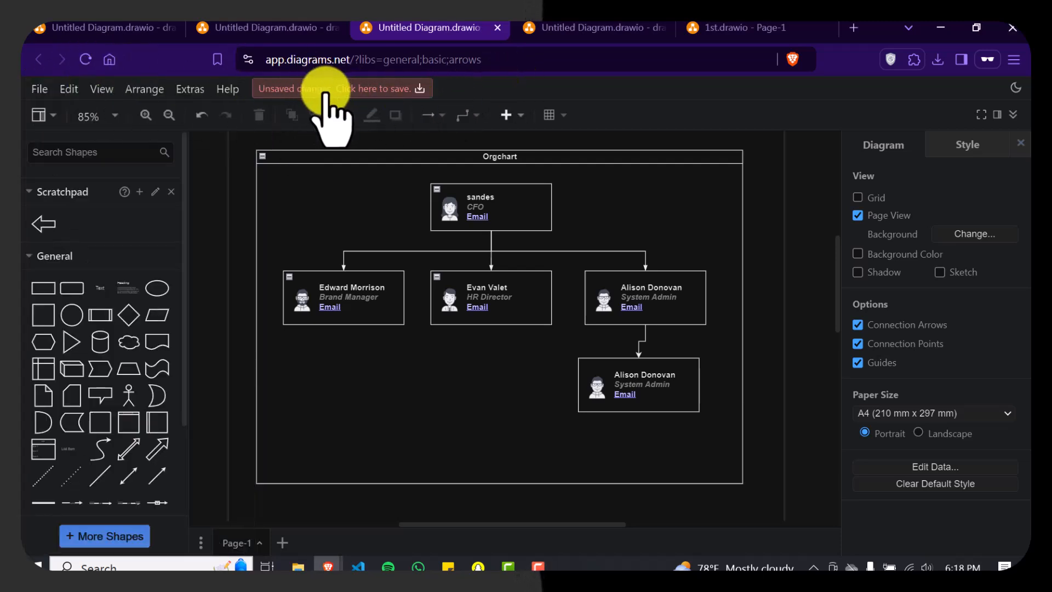
click(39, 89)
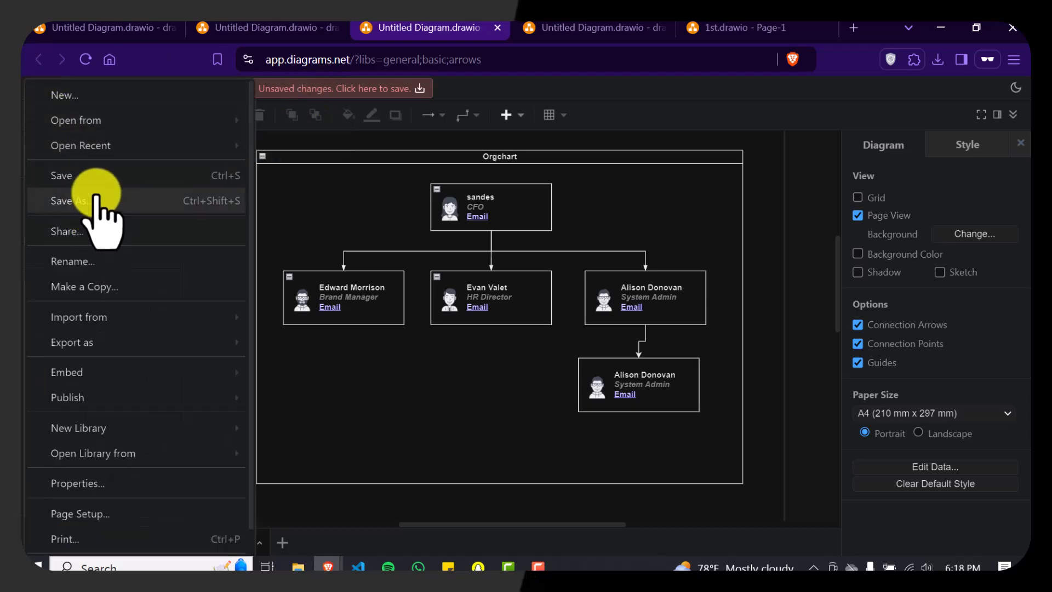
click(67, 201)
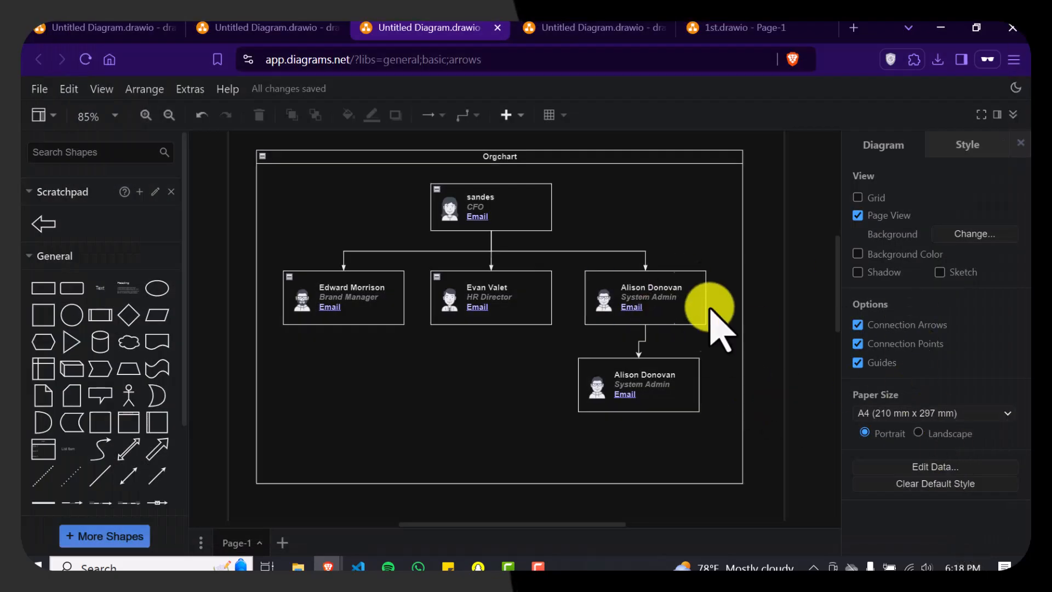
- Duplicate Page-1 into 'Copy of Page-1', then return to the Page-1 tab
click(648, 297)
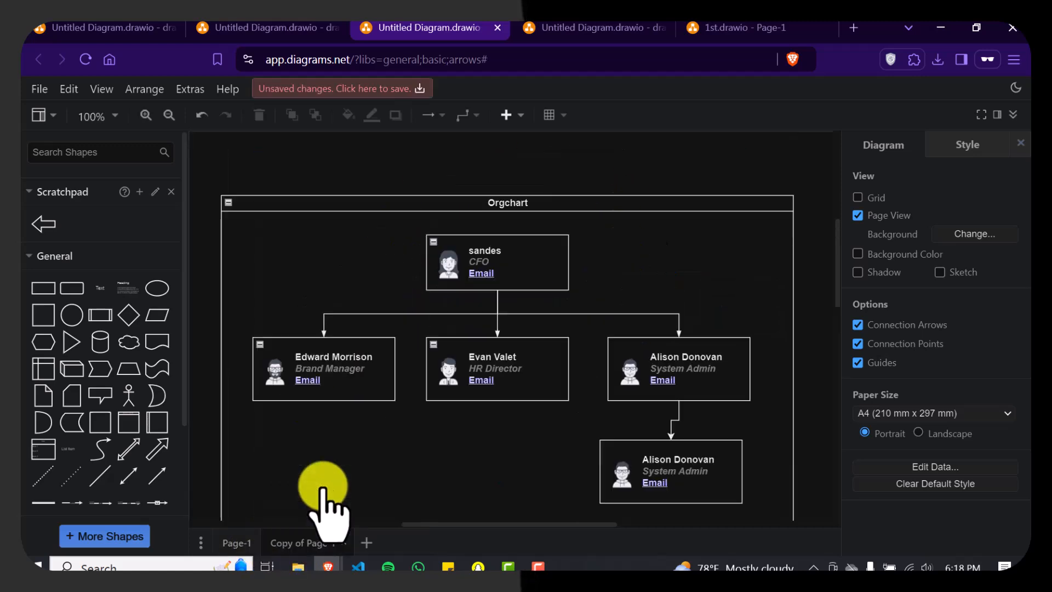
click(496, 368)
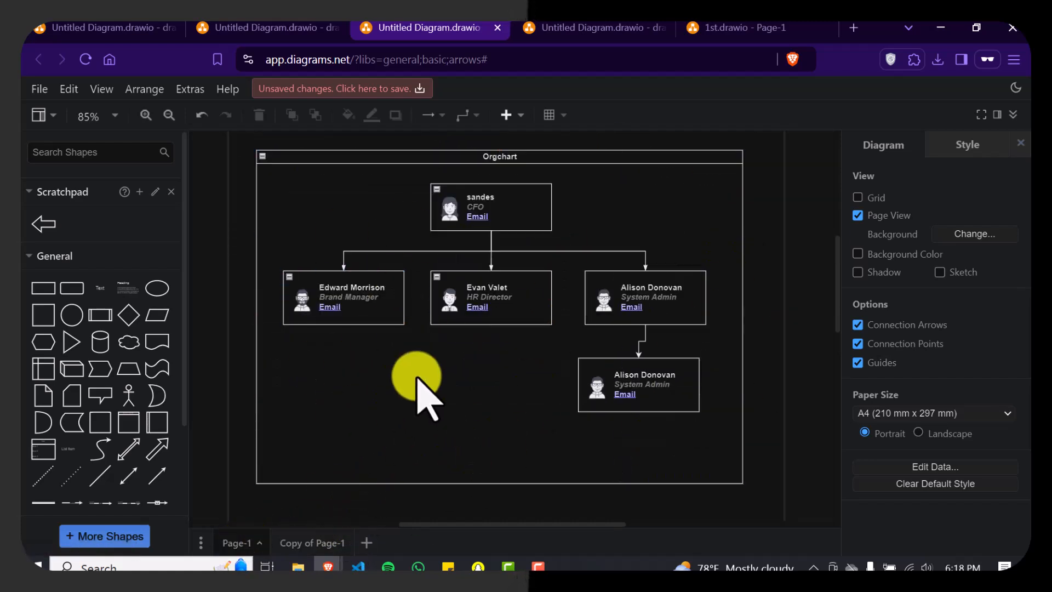
mouse_move(426, 376)
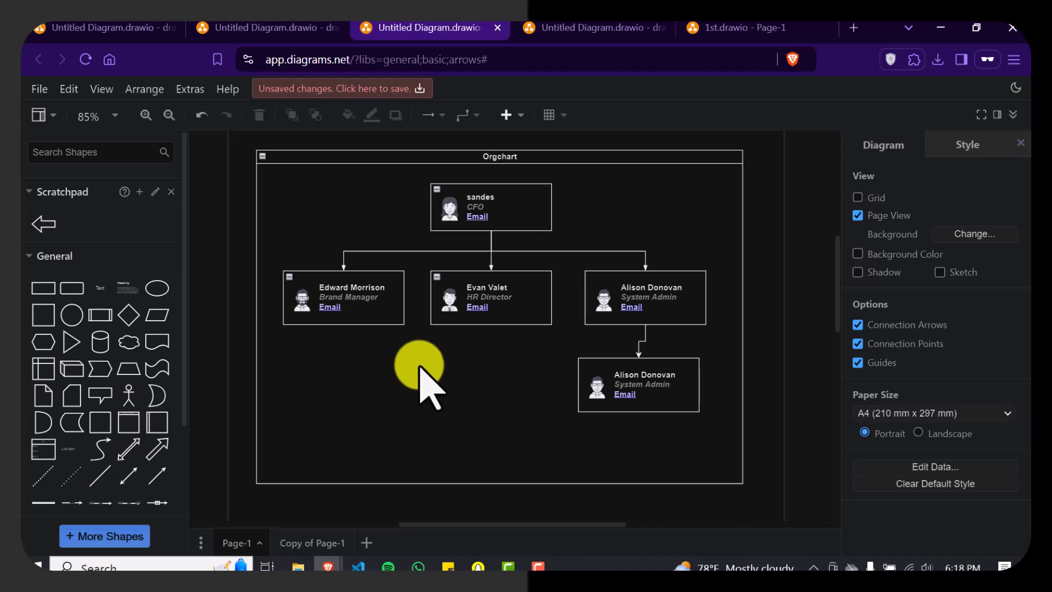
click(490, 297)
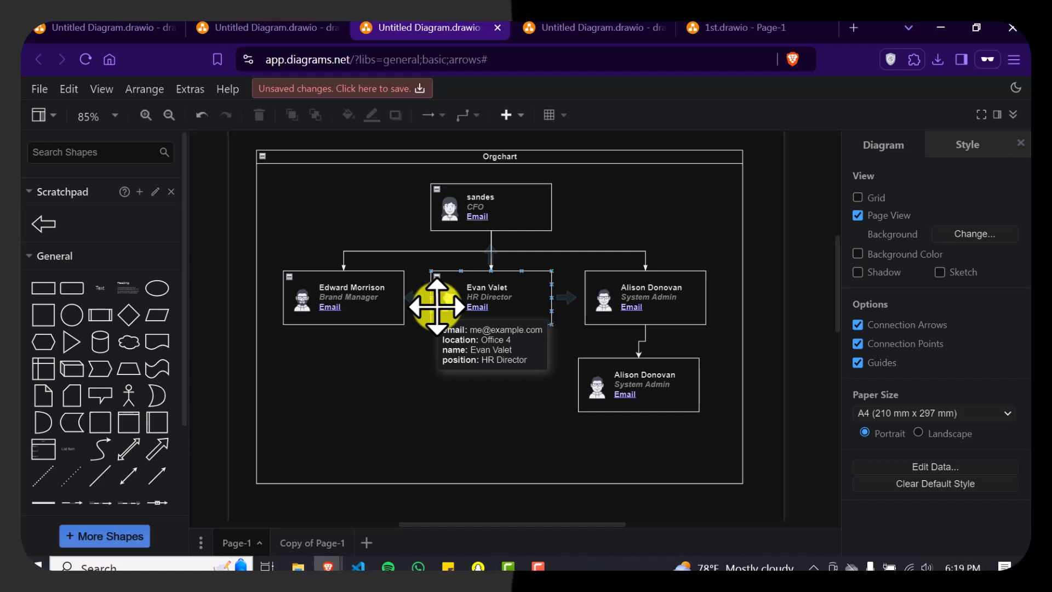
mouse_move(517, 248)
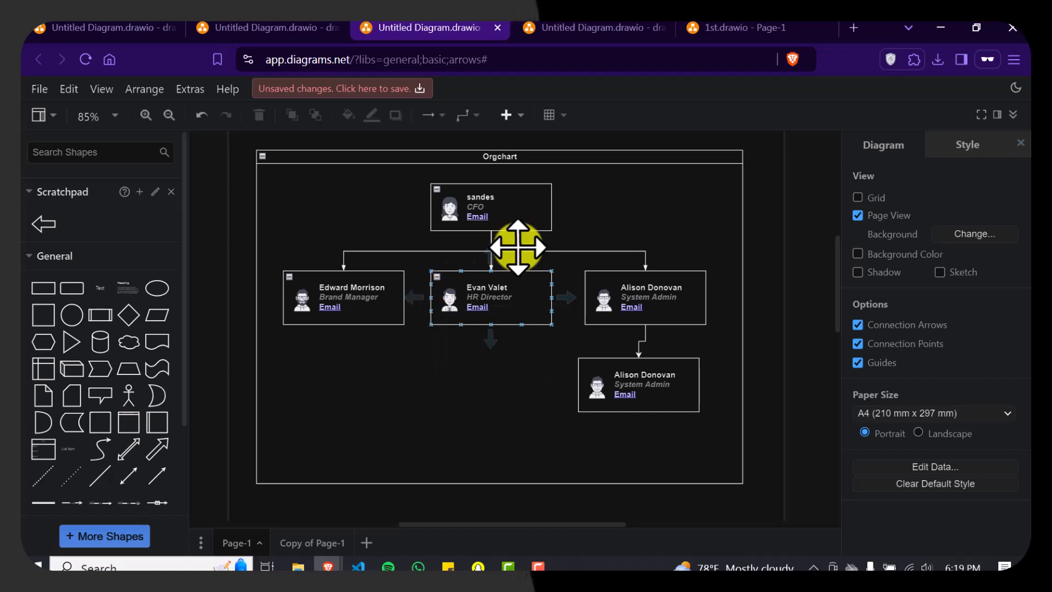